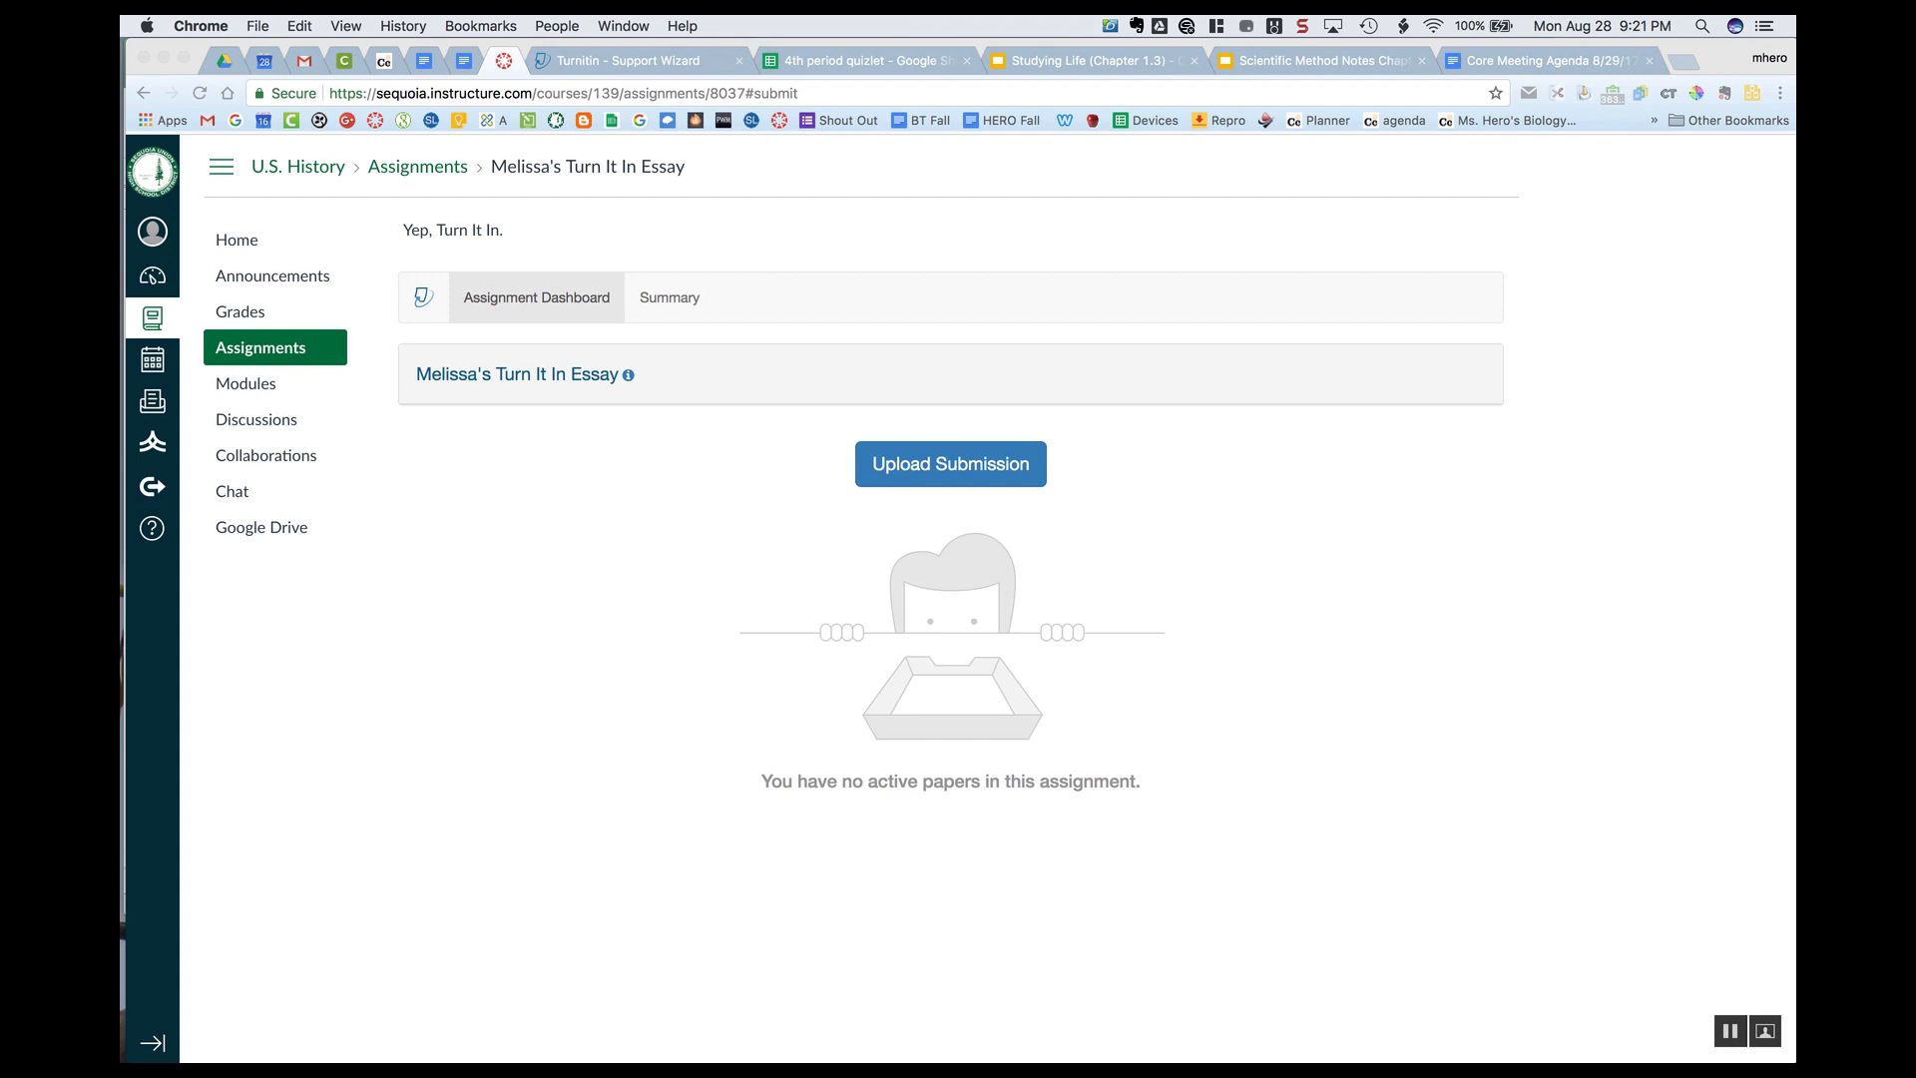
# - Open the Turnitin Submit File form for Melissa's Turn It In Essay
pyautogui.click(949, 463)
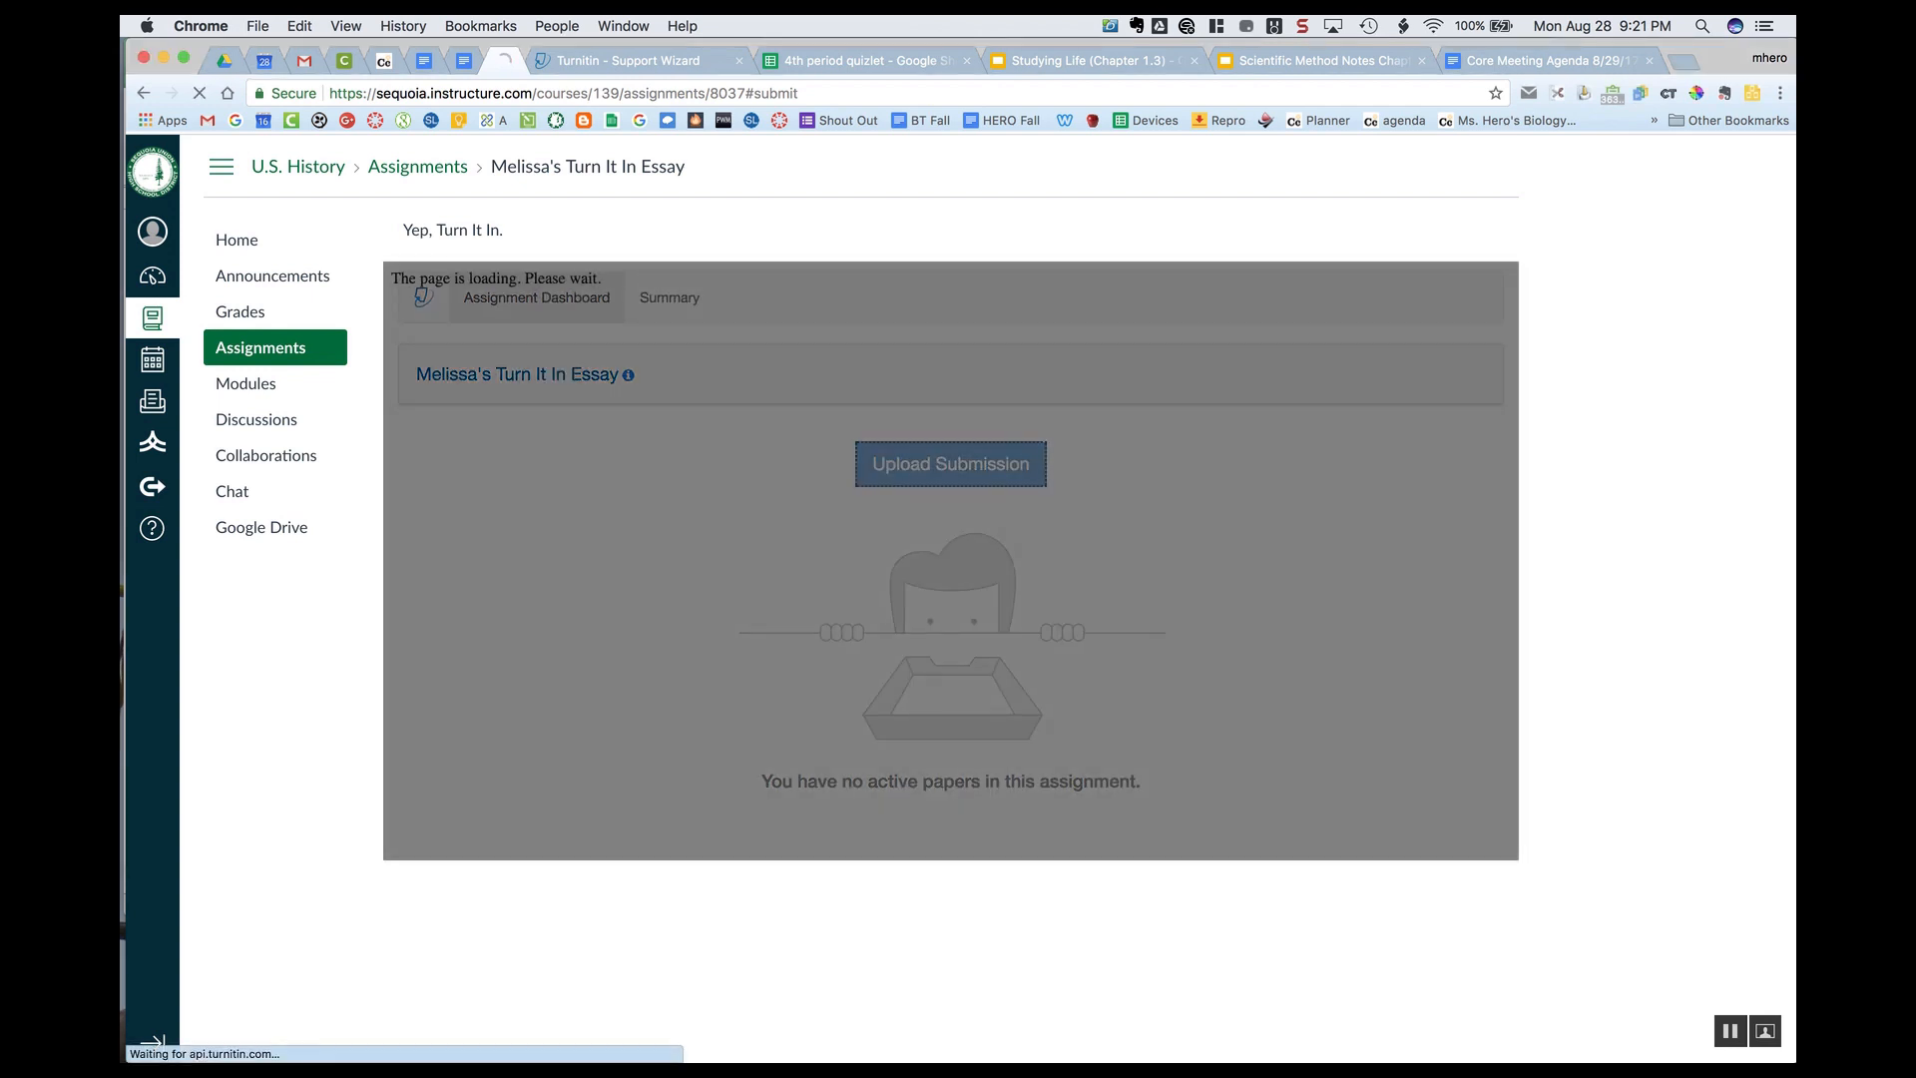
pyautogui.click(949, 463)
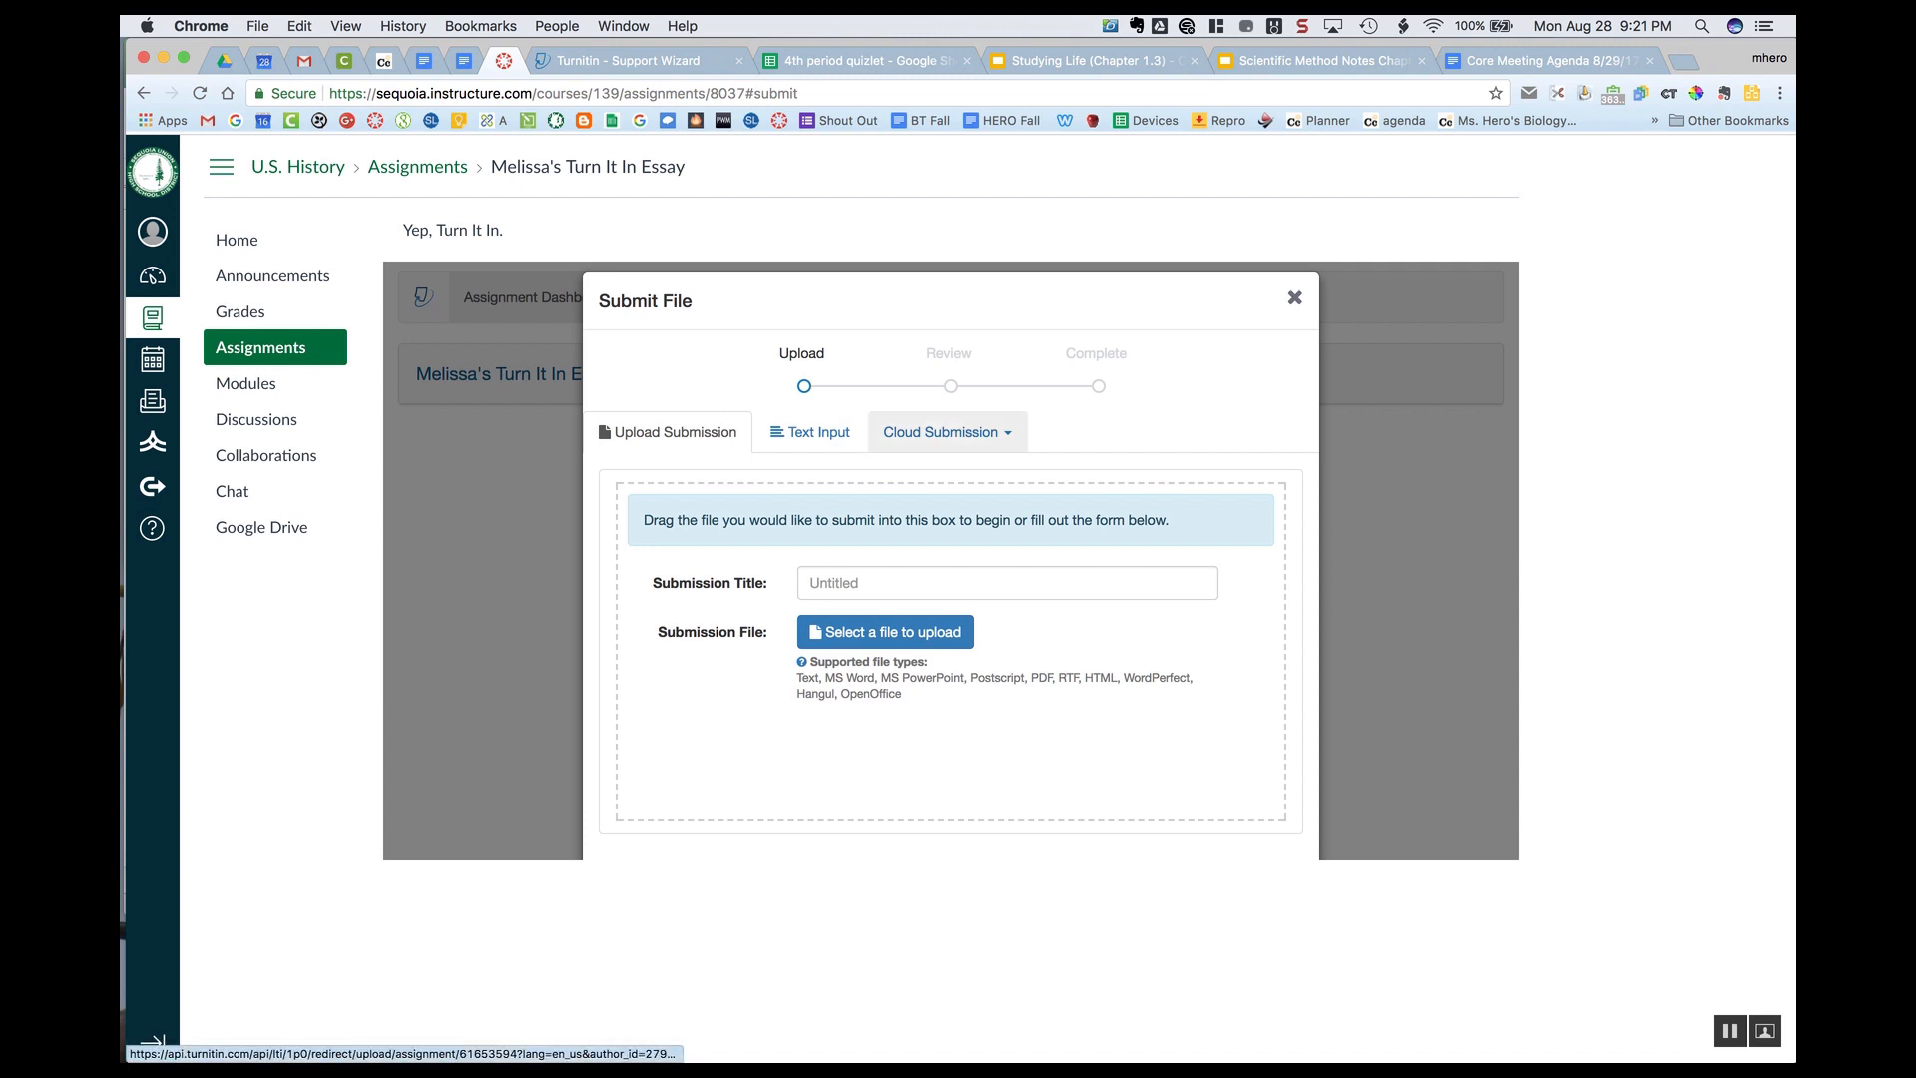
# - Choose Google Drive from the Cloud Submission options to open the Drive file picker
pyautogui.click(941, 431)
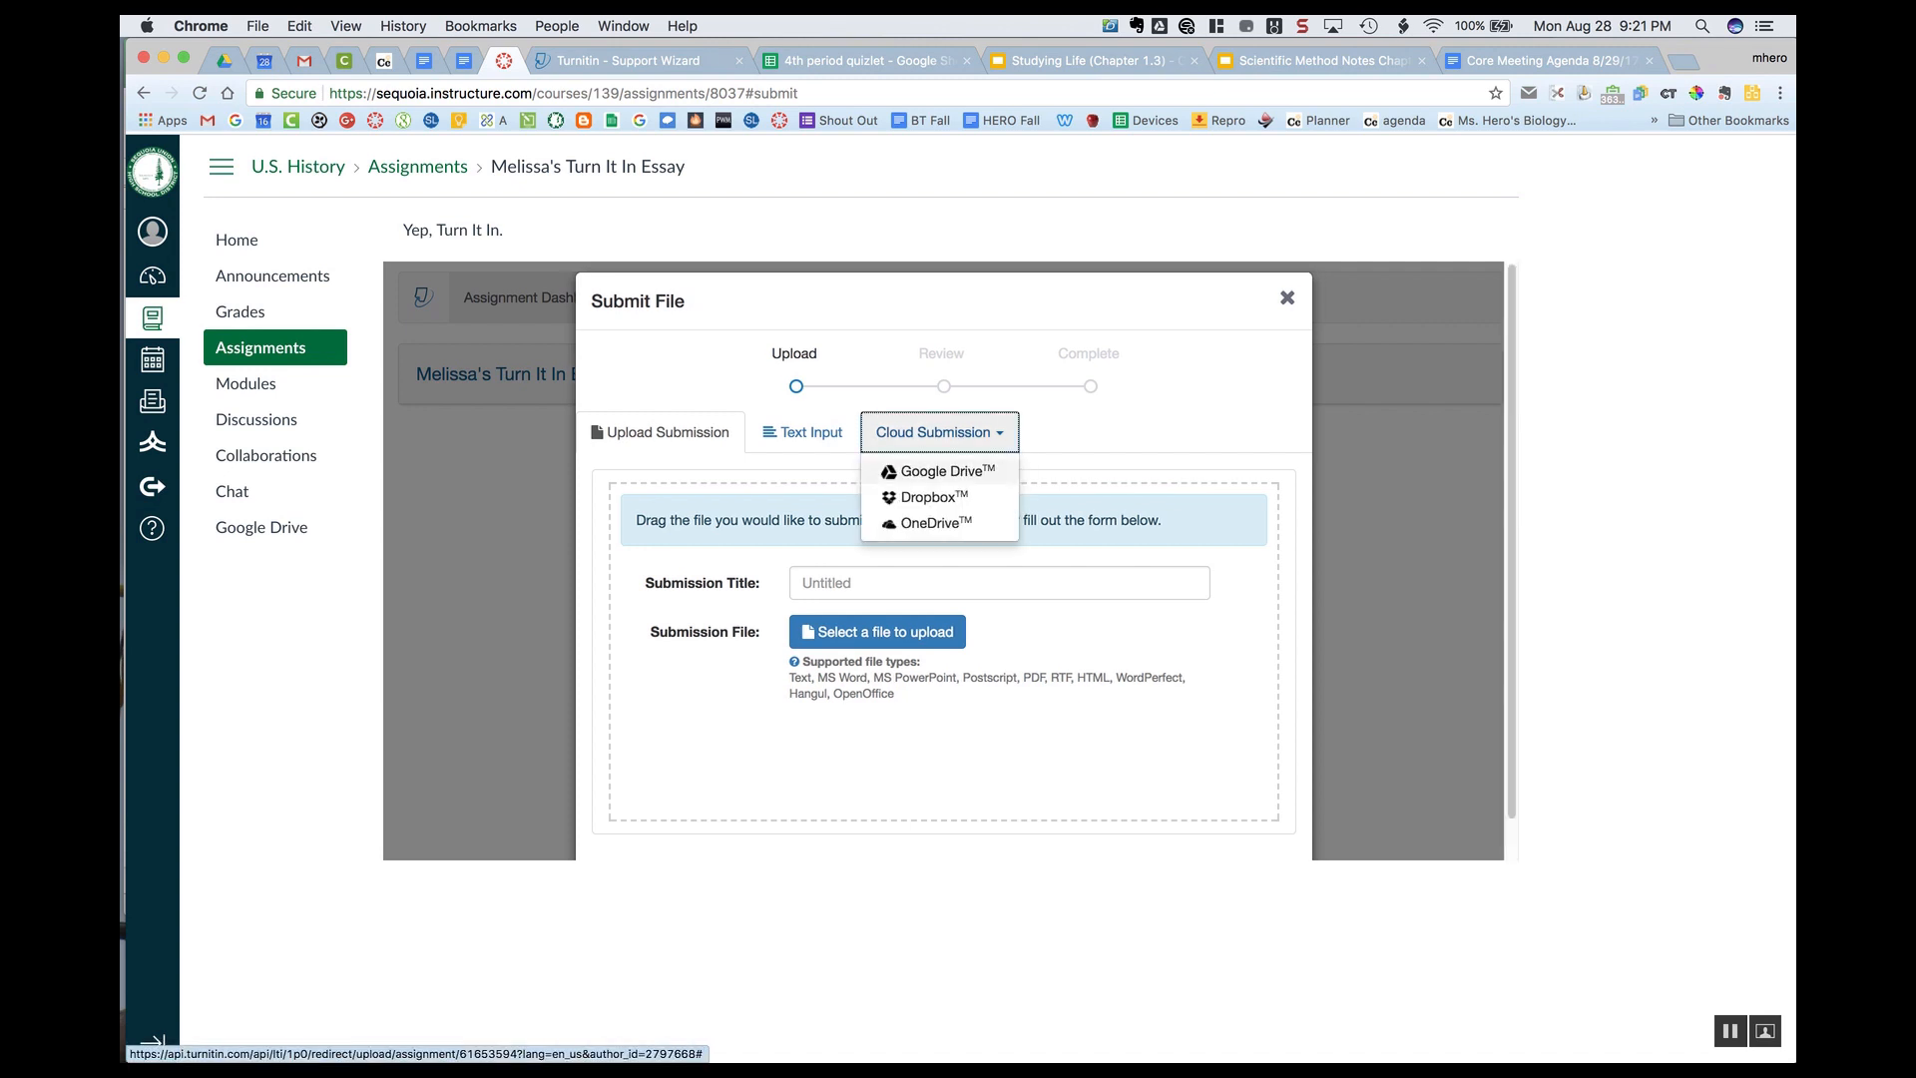
pyautogui.click(937, 472)
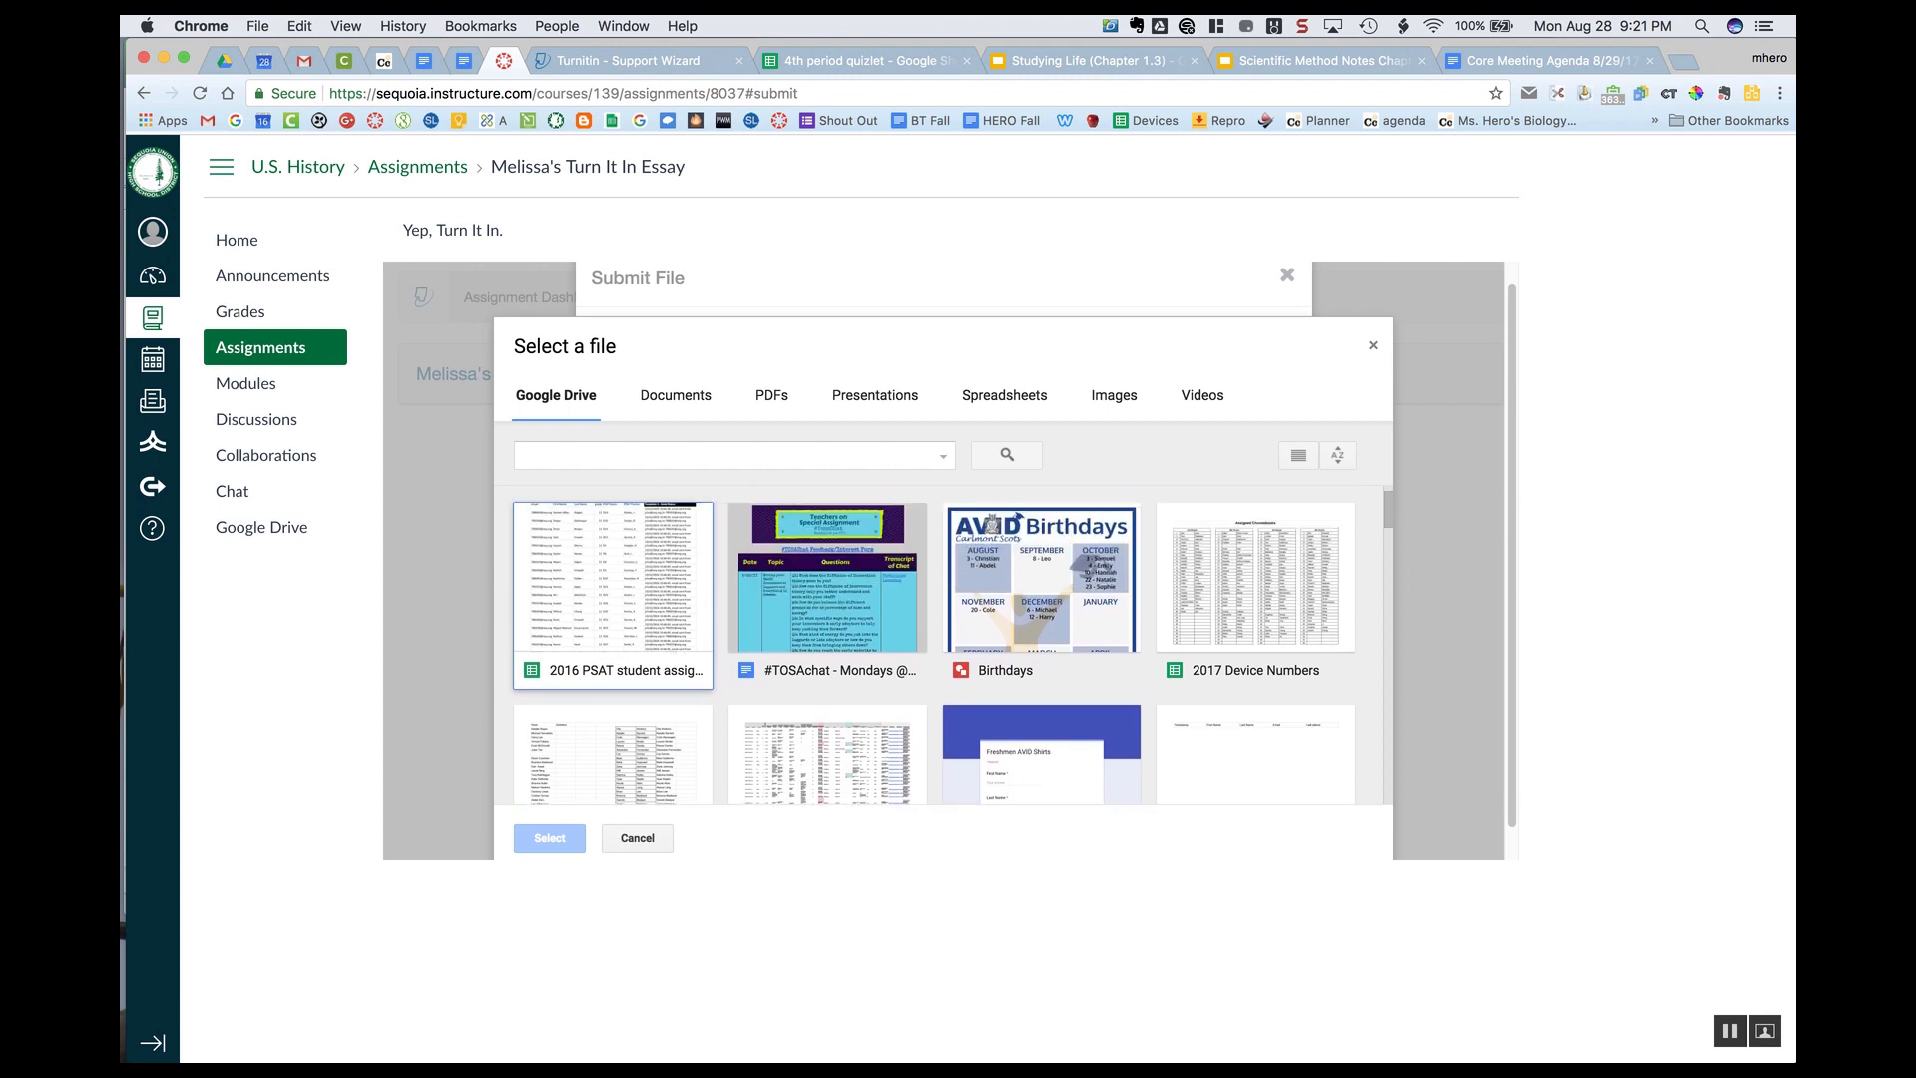
# - Pick the Birthdays Drive file and confirm it as the submission file
pyautogui.click(1040, 579)
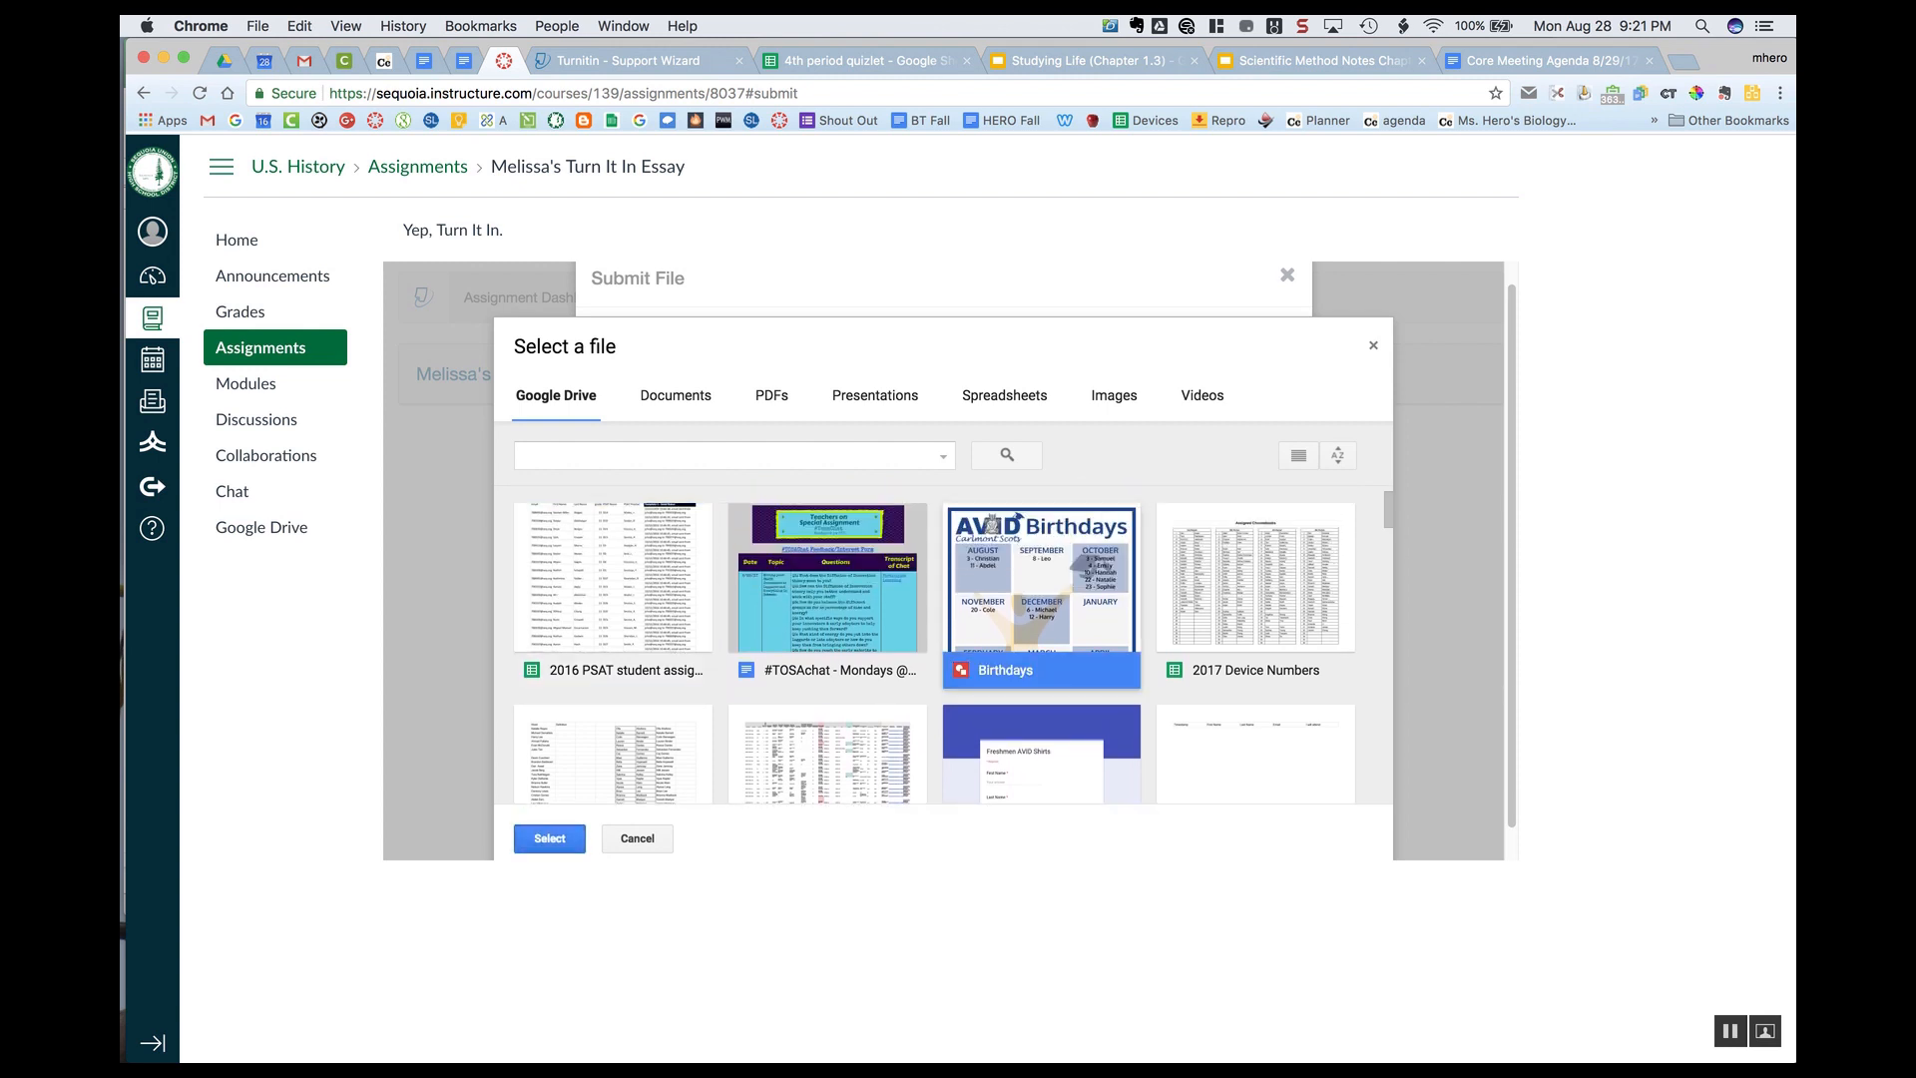
pyautogui.click(549, 838)
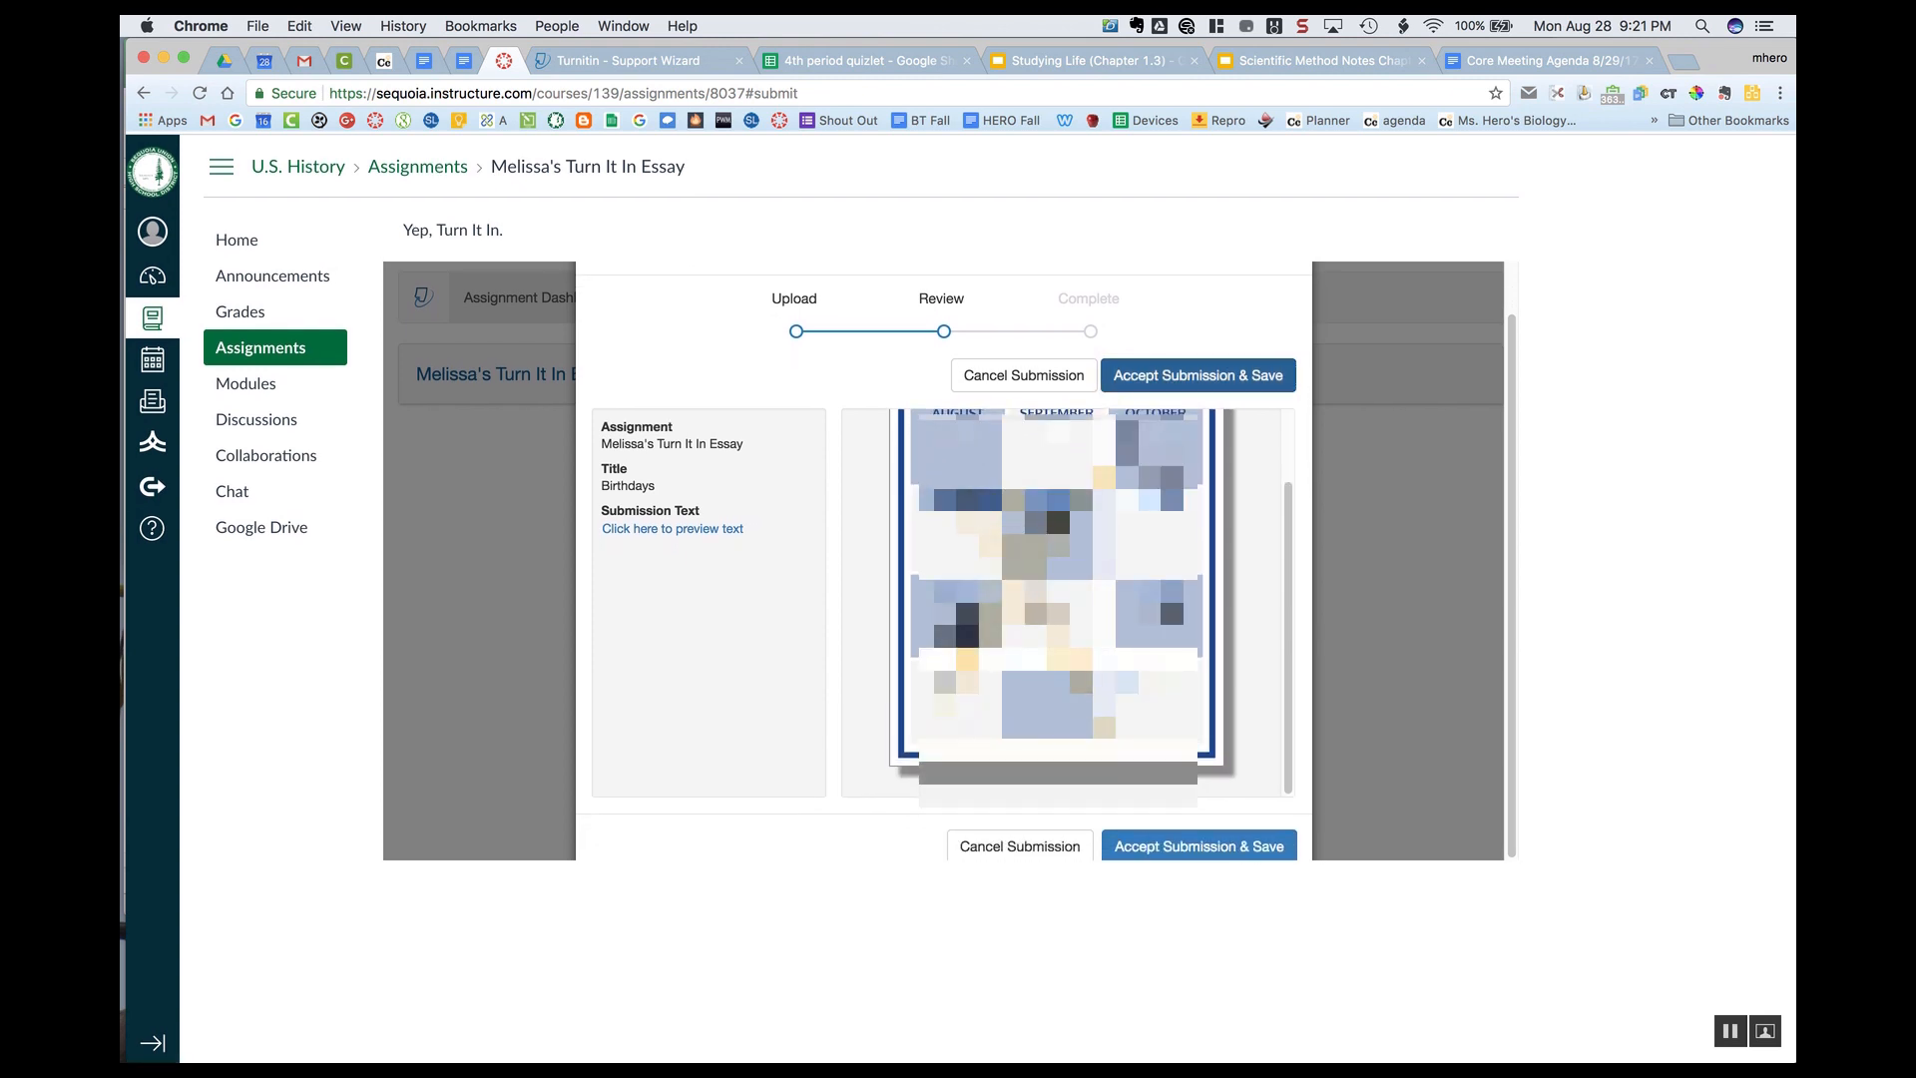
# - Accept and save the Birthdays submission for Melissa's Turn It In Essay
pyautogui.click(1195, 375)
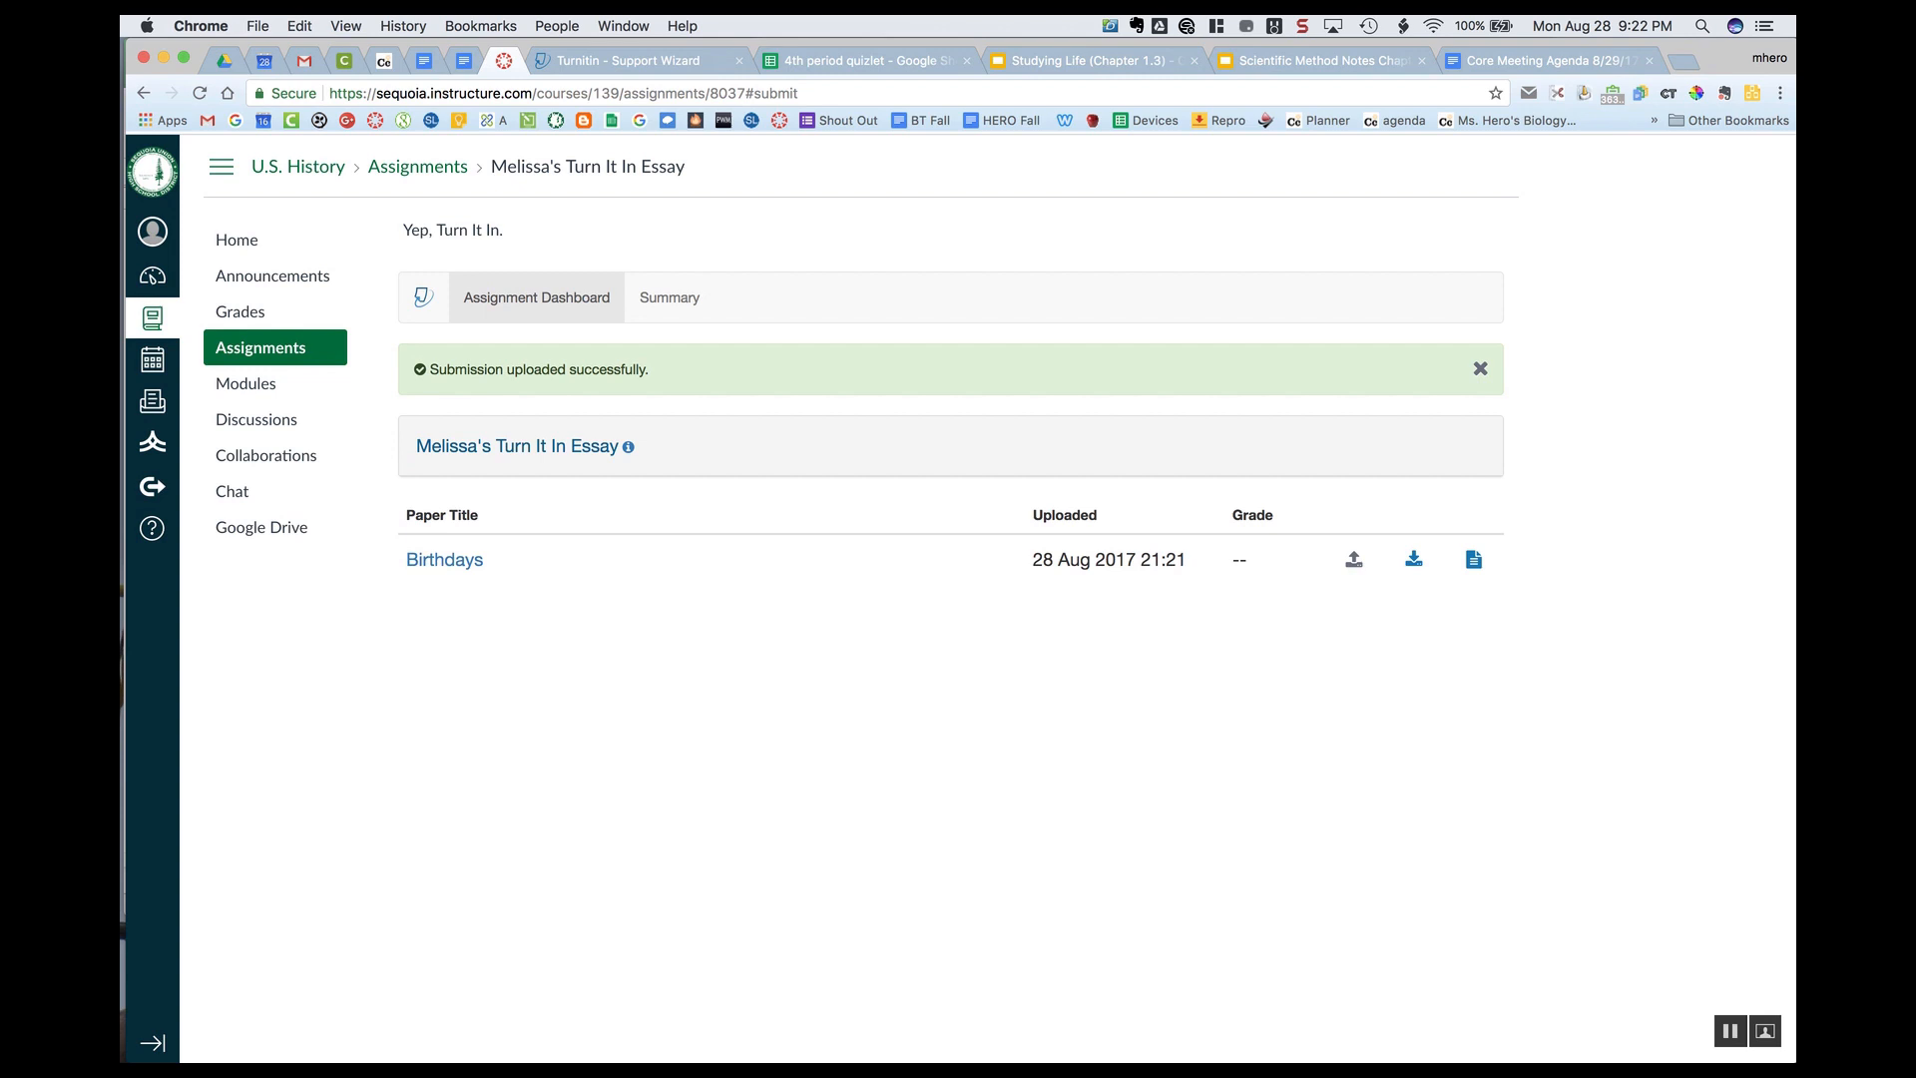
pyautogui.moveTo(1474, 559)
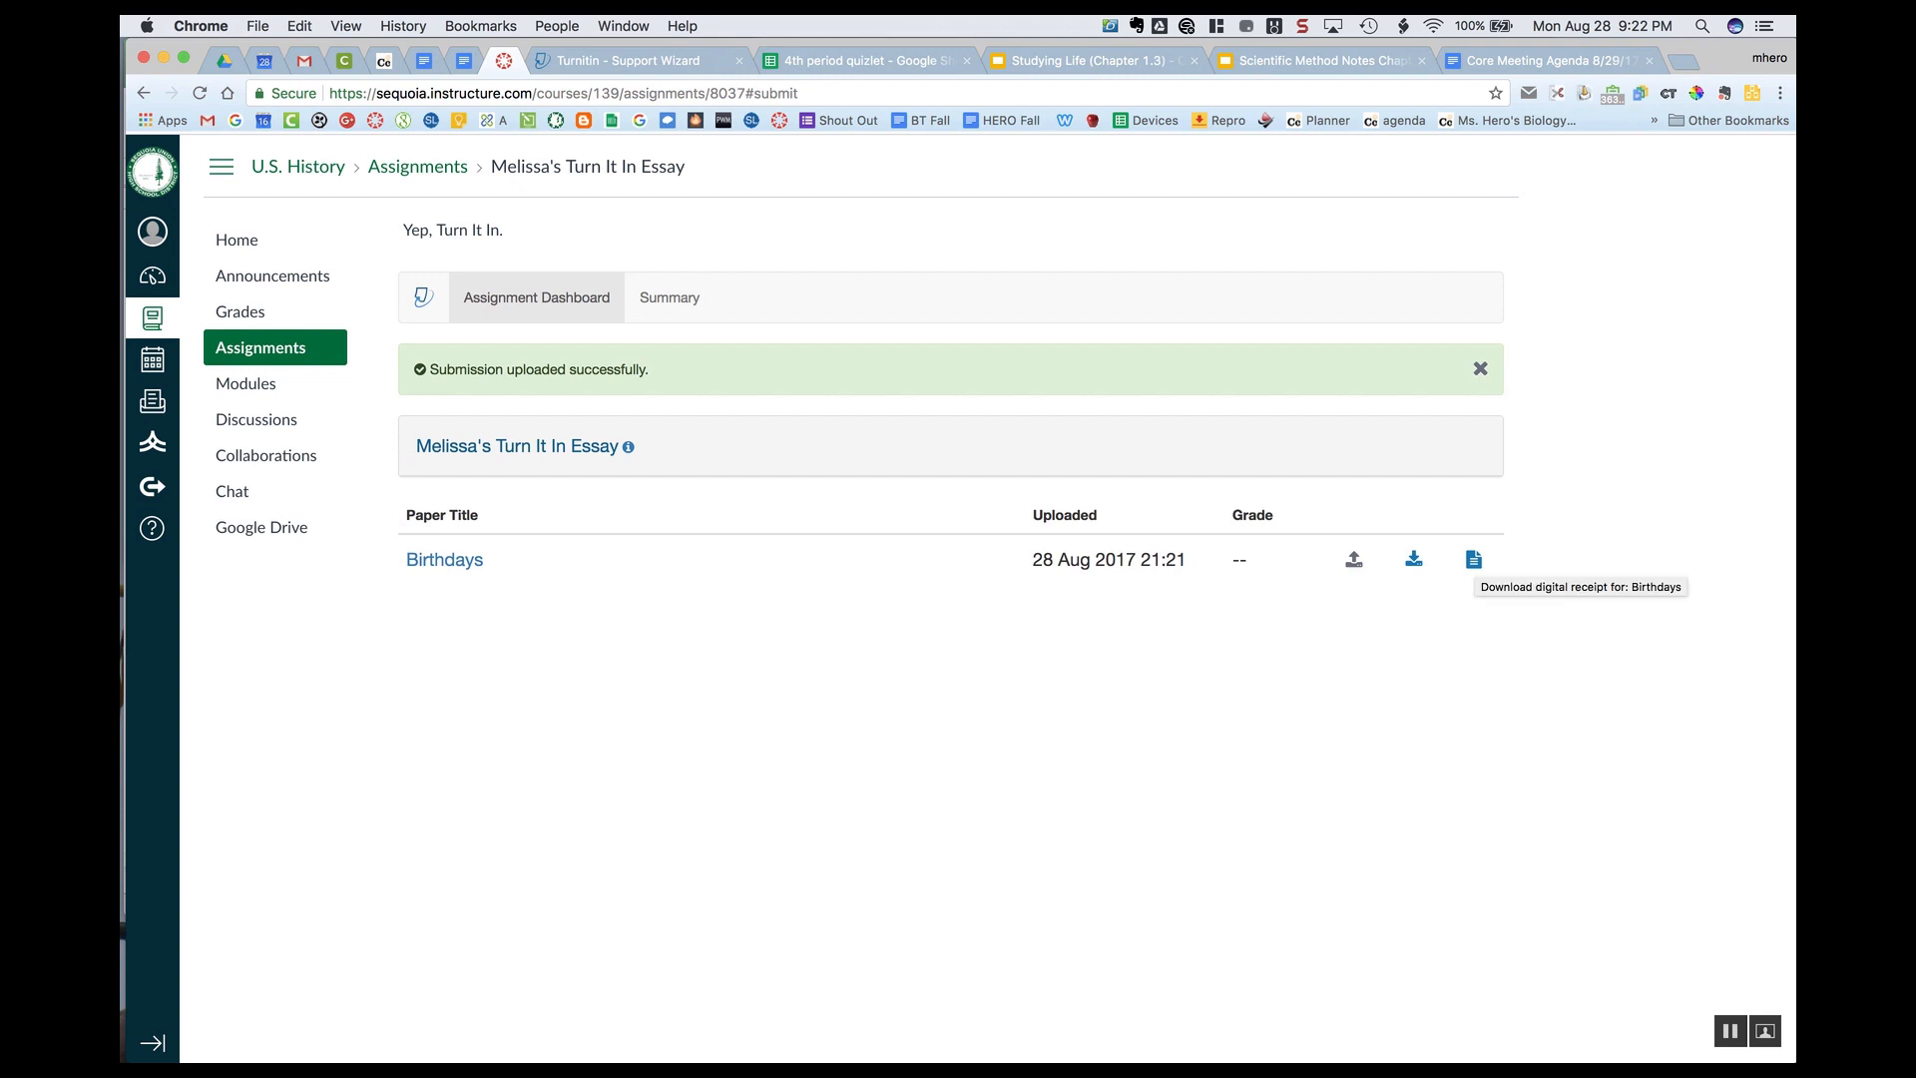